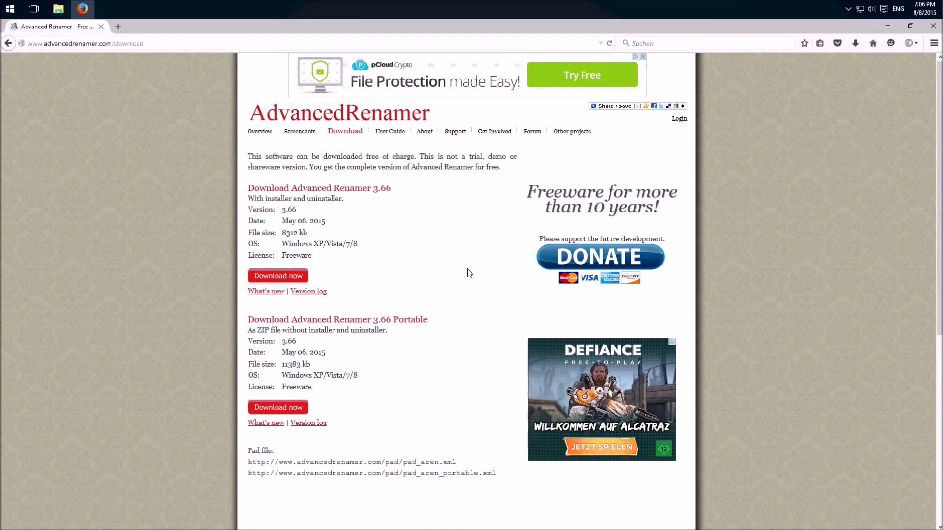
pyautogui.moveTo(361, 300)
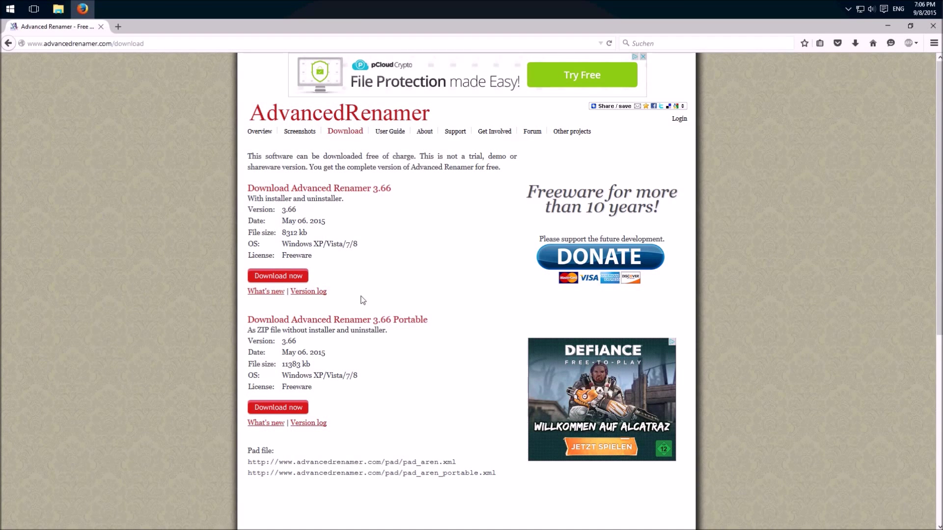
pyautogui.moveTo(426, 302)
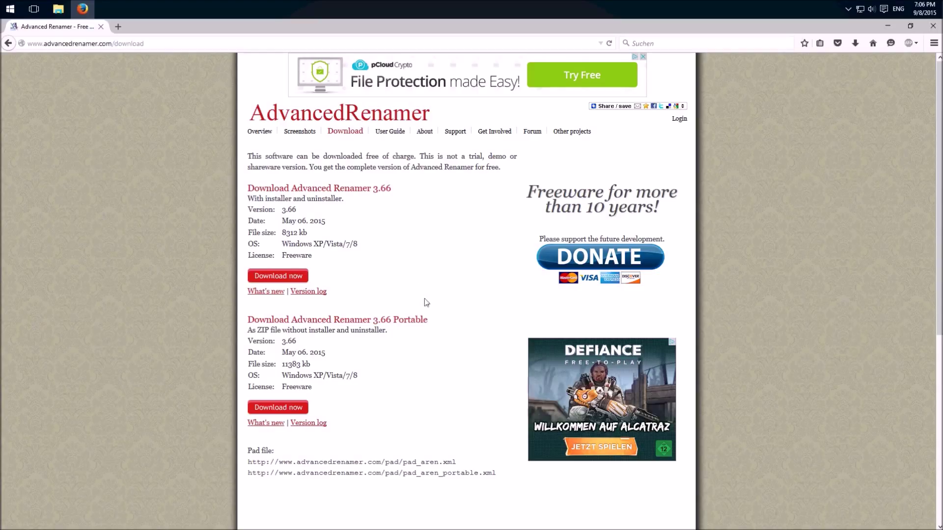
pyautogui.moveTo(461, 268)
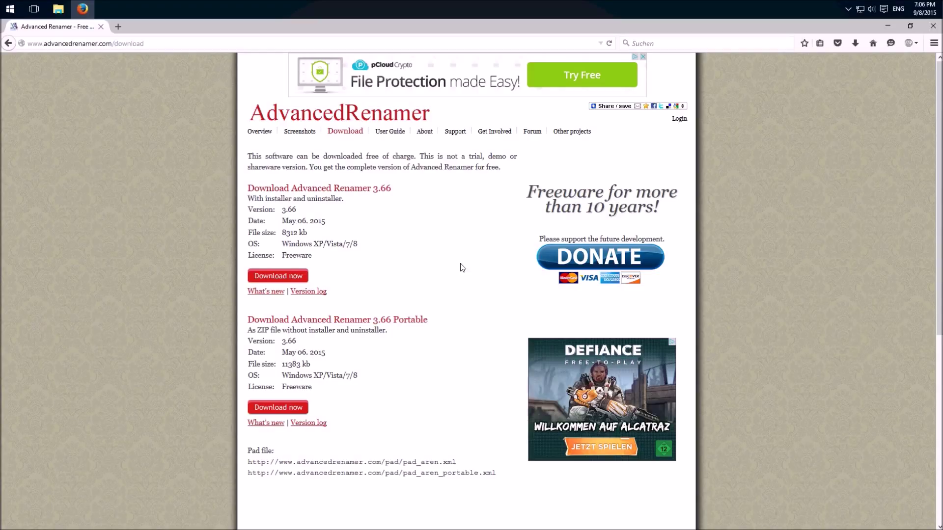
pyautogui.moveTo(423, 283)
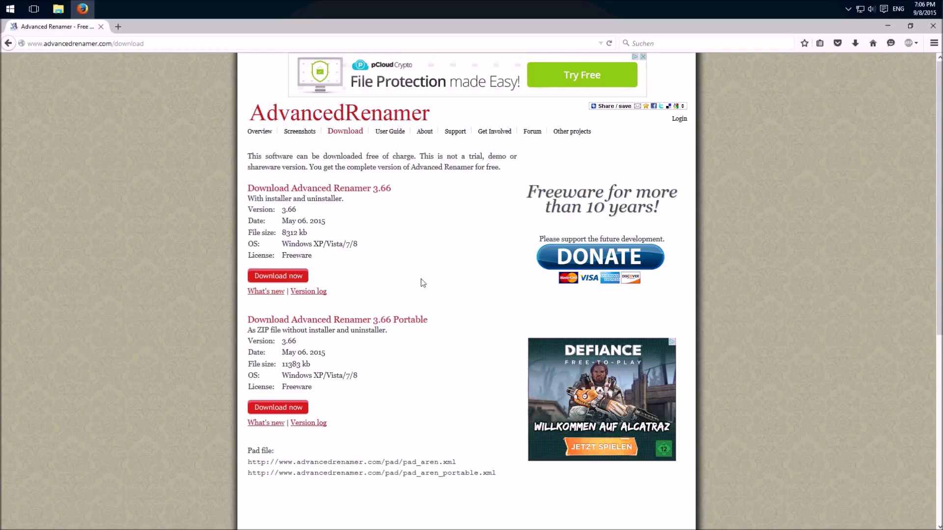
pyautogui.moveTo(391, 218)
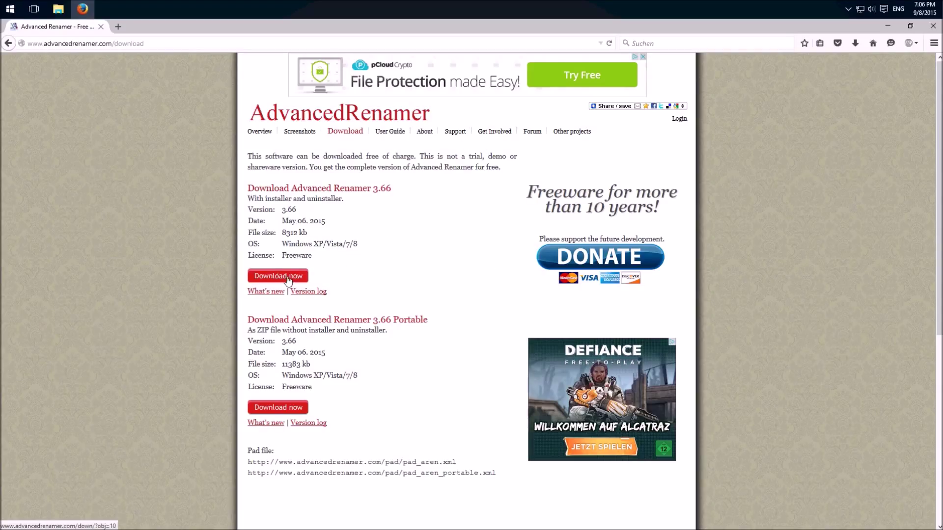
# Step: Download the Advanced Renamer 3.66 installer from the official download page
pyautogui.click(277, 276)
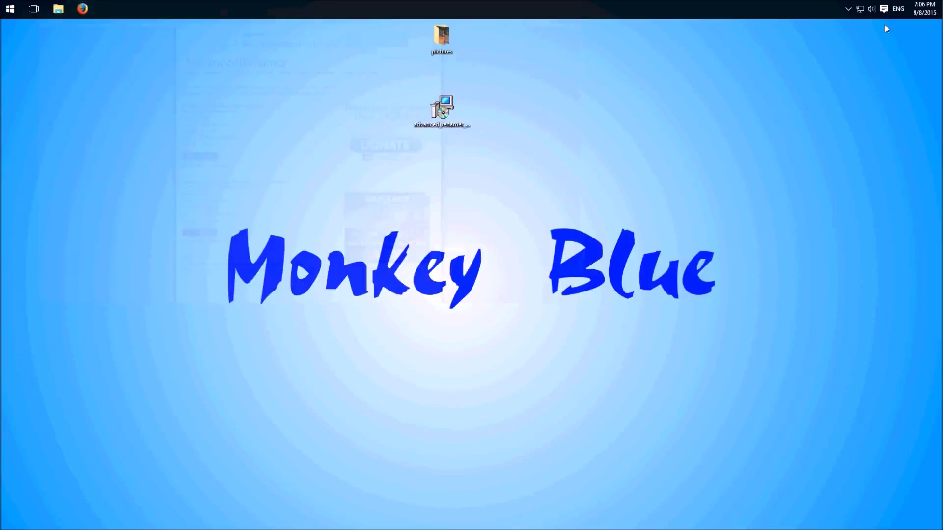
# Step: Launch the Advanced Renamer setup file, allow it in UAC, and accept the license
pyautogui.click(441, 111)
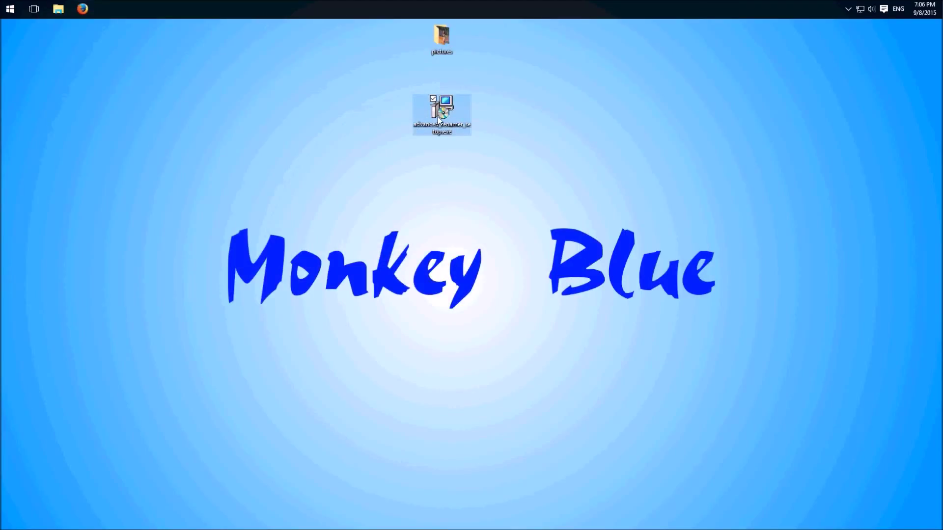
pyautogui.doubleClick(441, 113)
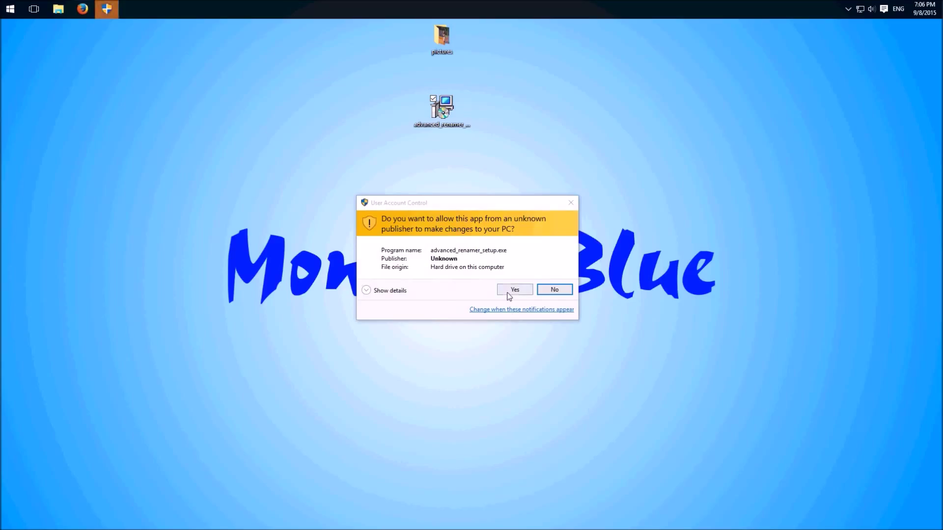
pyautogui.click(514, 290)
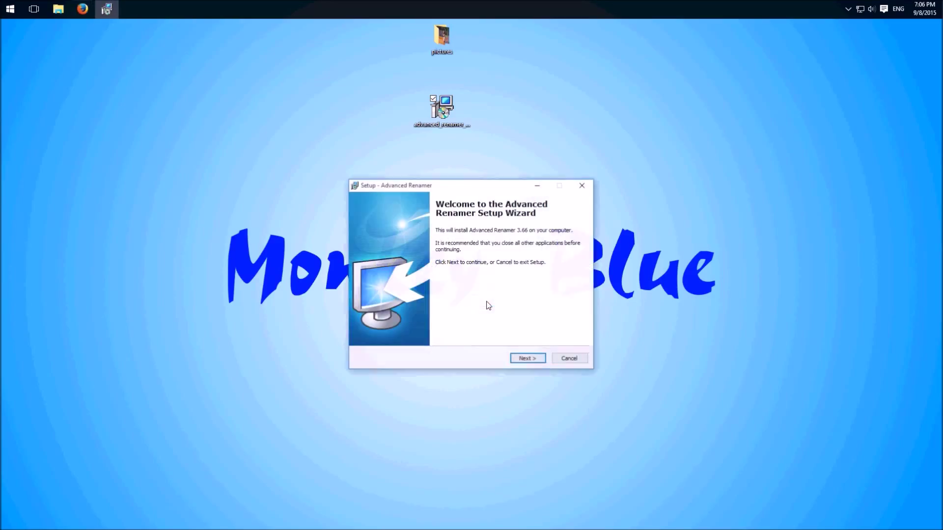
pyautogui.click(526, 359)
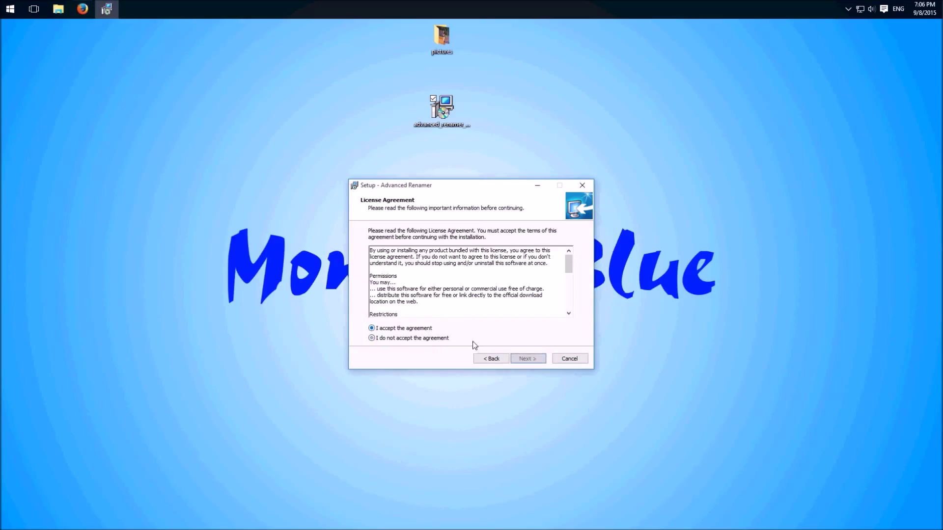
pyautogui.click(527, 358)
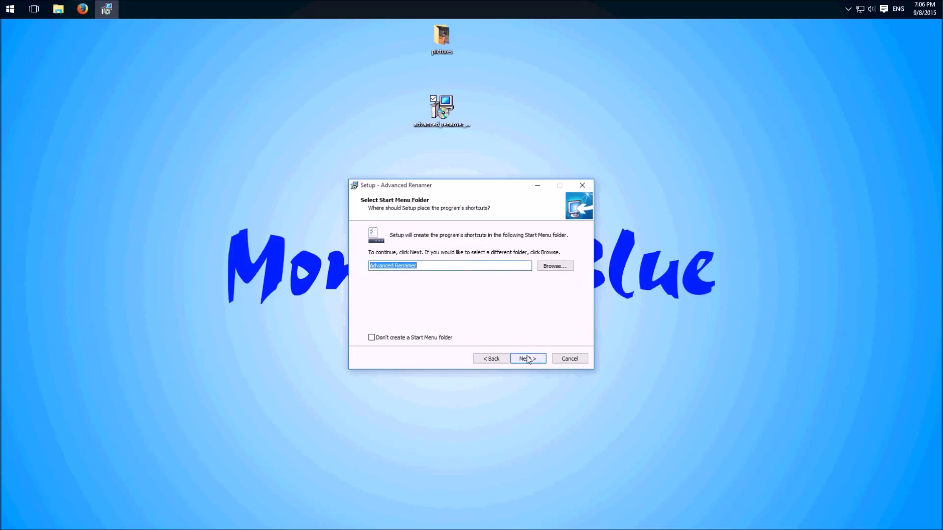
# Step: Install with the default shortcuts folder, launch the app, and open the pictures folder
pyautogui.click(528, 359)
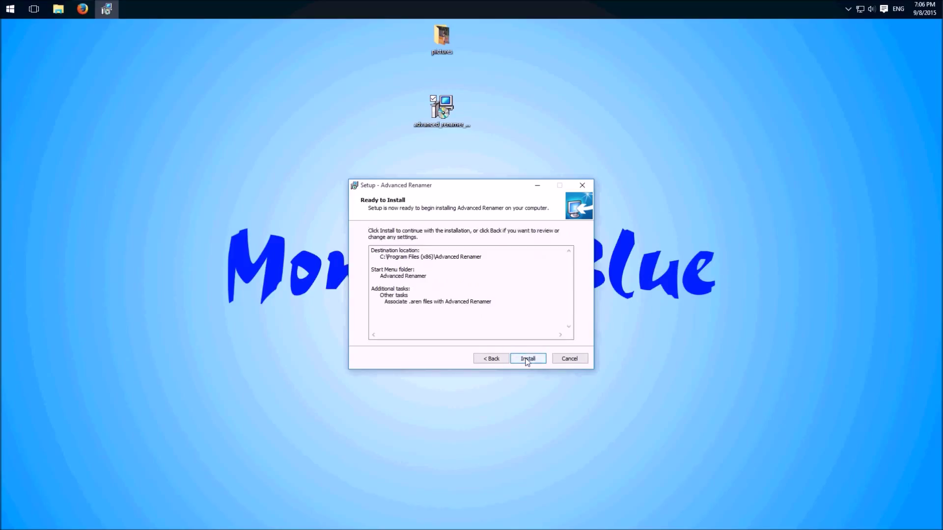
pyautogui.click(527, 358)
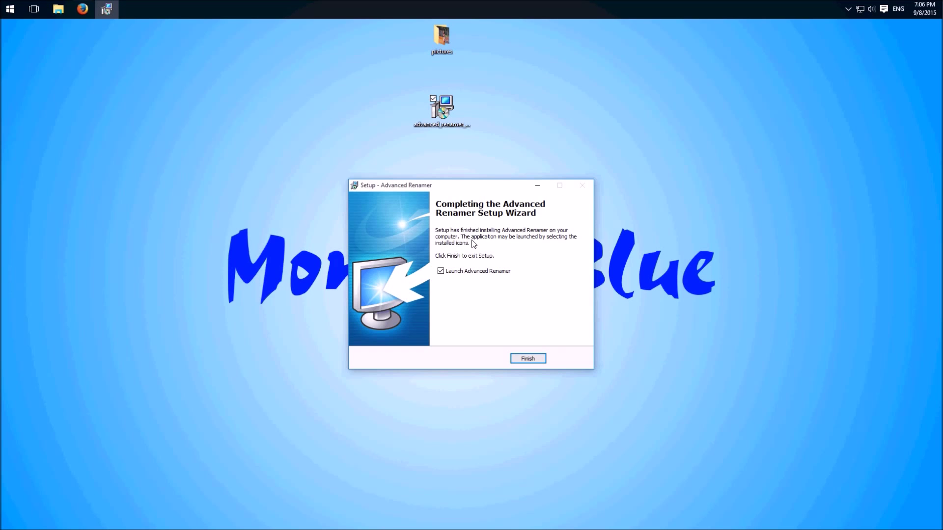
pyautogui.click(528, 358)
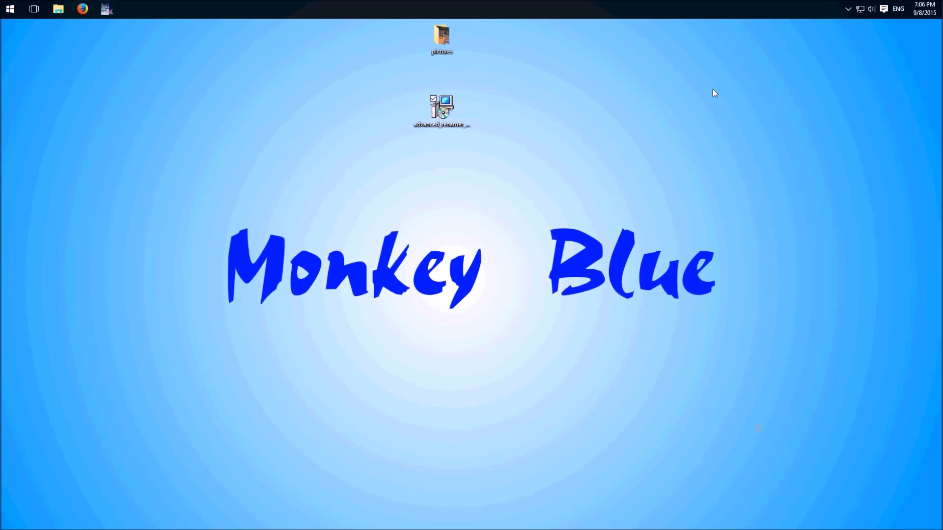
pyautogui.doubleClick(441, 39)
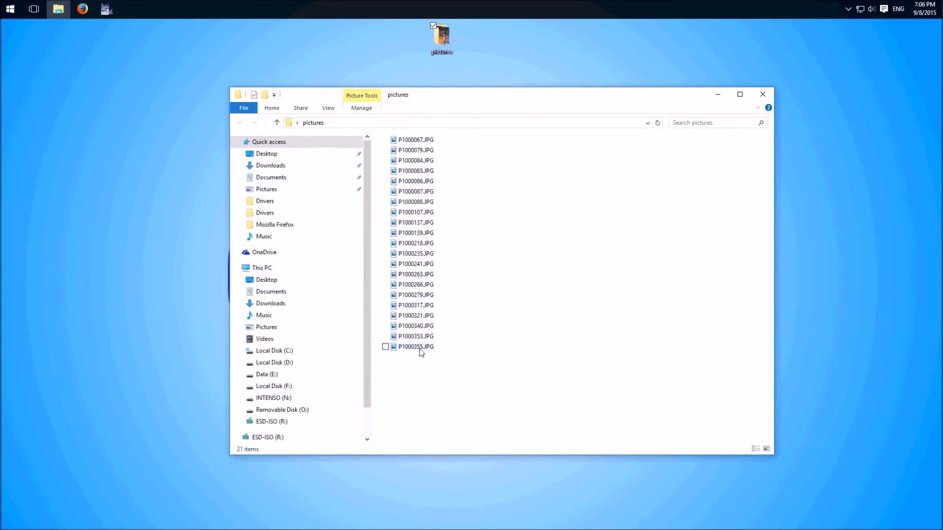
pyautogui.moveTo(128, 25)
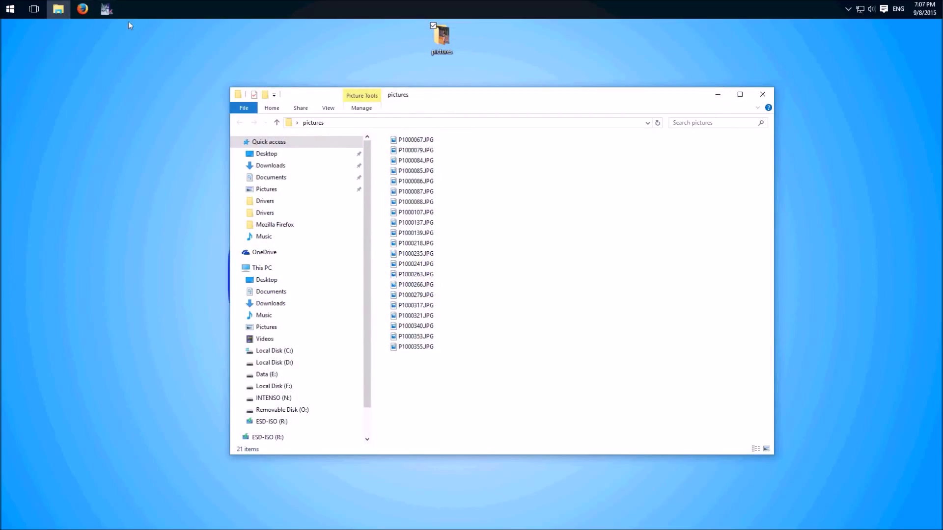
# Step: Add the Desktop pictures folder through Add > Directories, loading all 21 JPGs
pyautogui.click(107, 9)
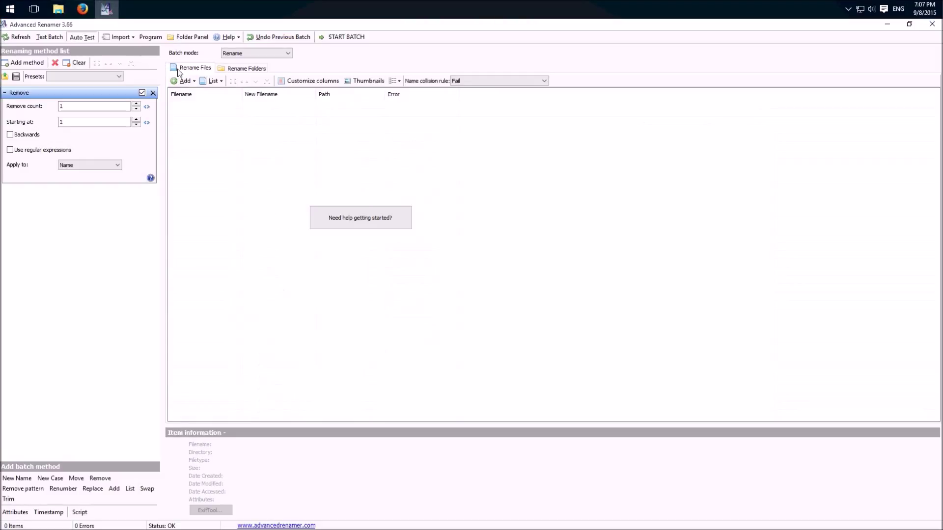
pyautogui.click(183, 81)
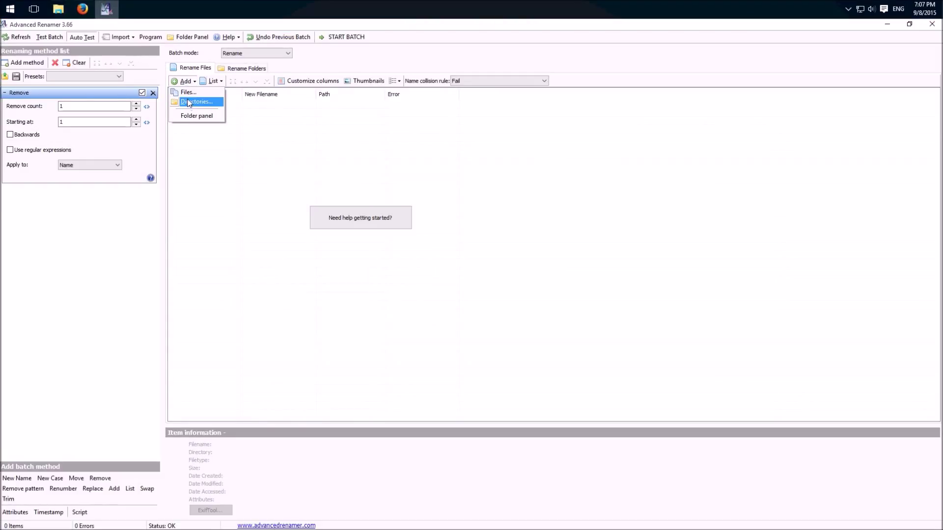
pyautogui.click(197, 101)
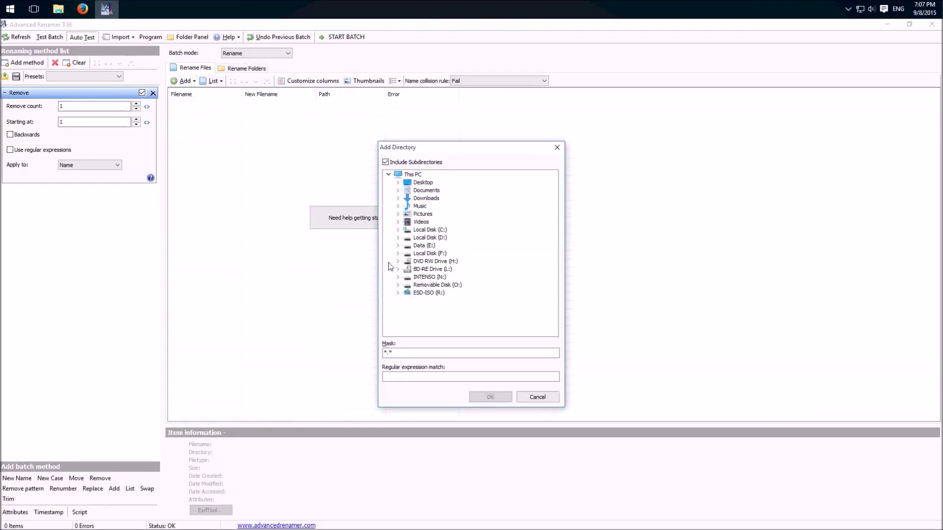
pyautogui.moveTo(398, 206)
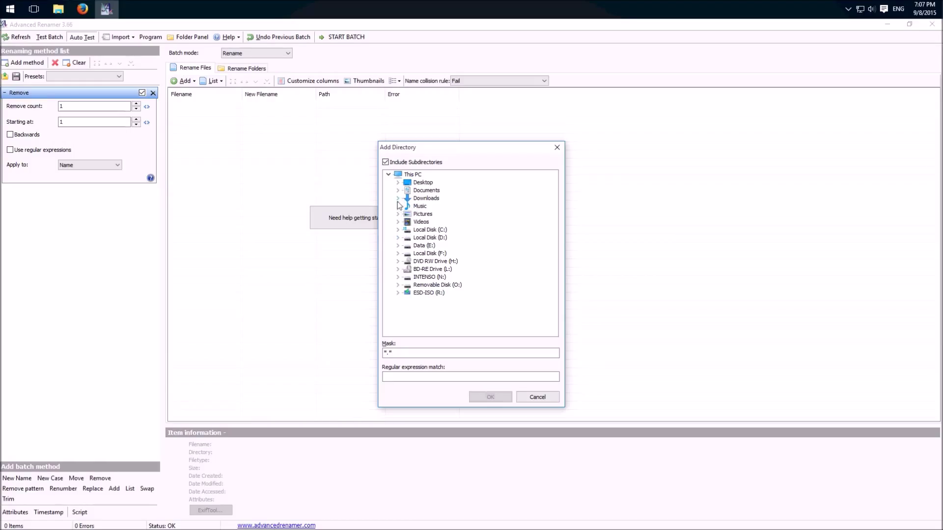
pyautogui.click(398, 182)
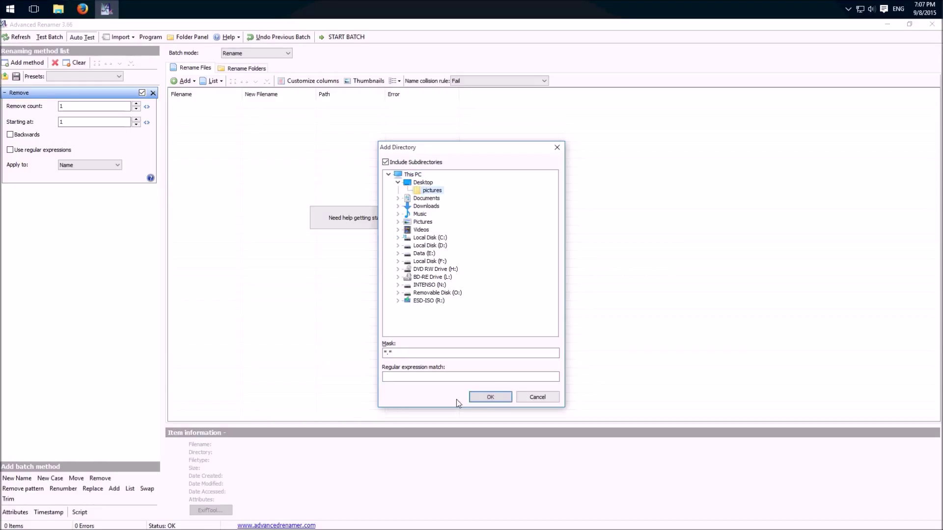
pyautogui.click(489, 397)
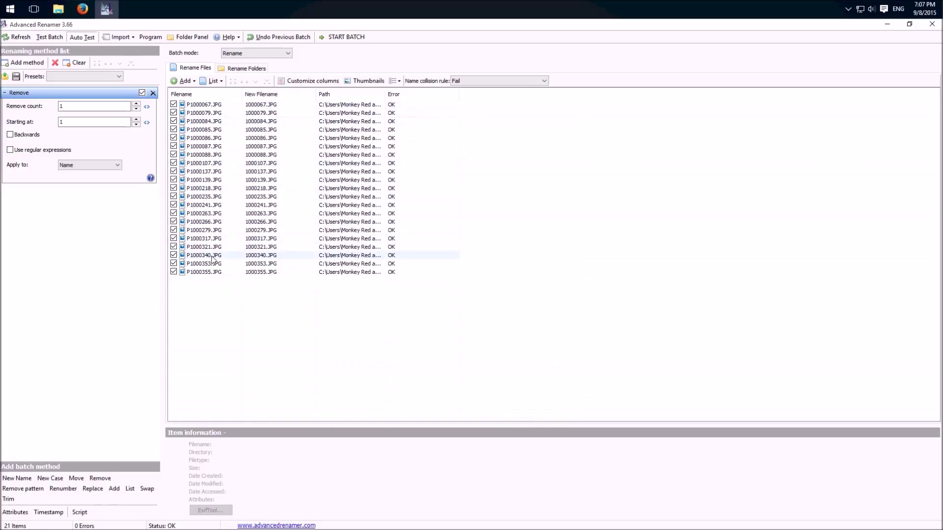
pyautogui.moveTo(259, 245)
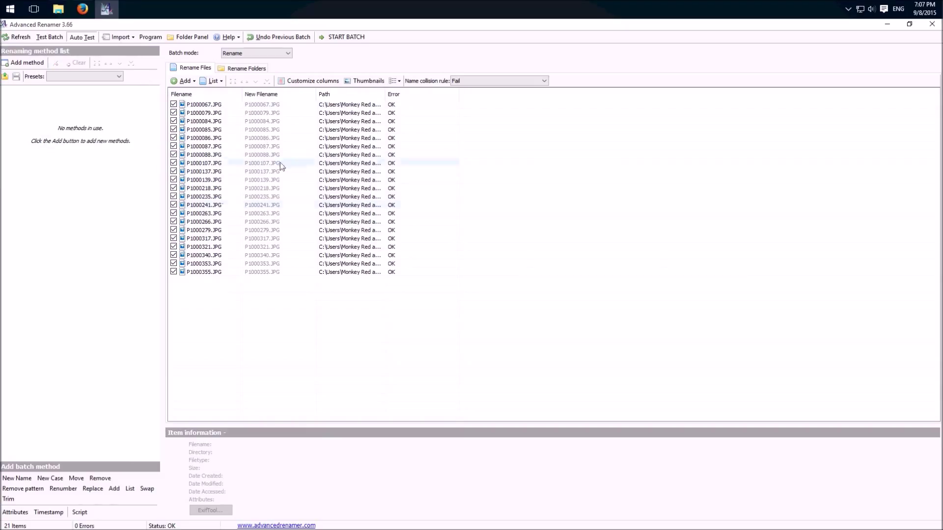
pyautogui.moveTo(37, 68)
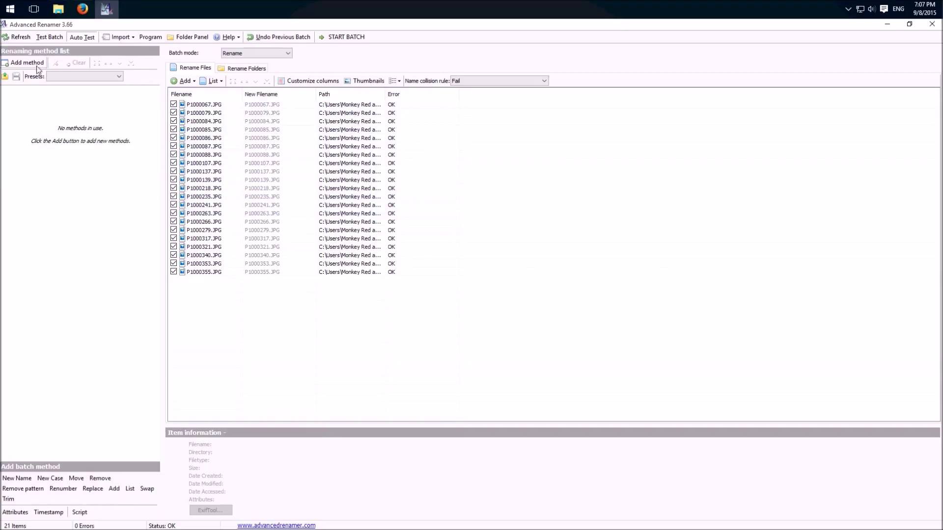
# Step: Add a New Name method, then delete it so no methods remain
pyautogui.click(27, 62)
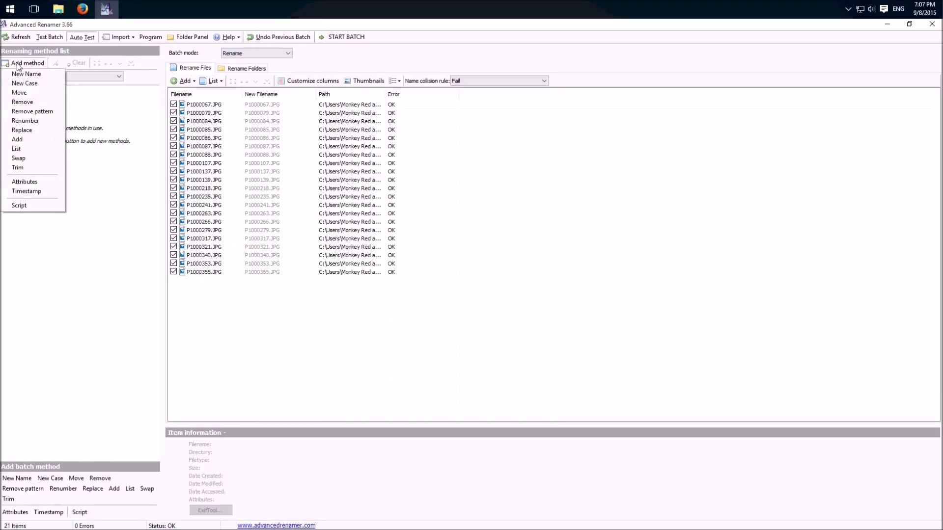
pyautogui.moveTo(26, 73)
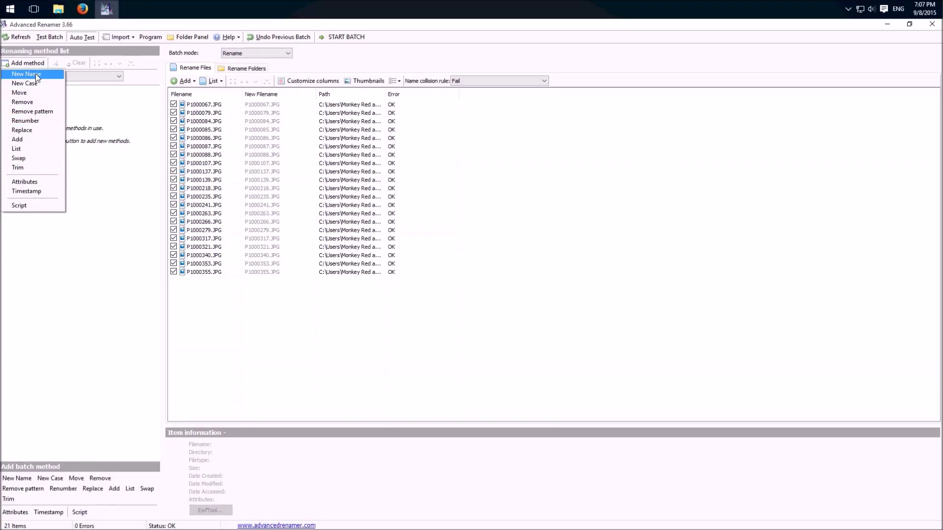
pyautogui.click(25, 73)
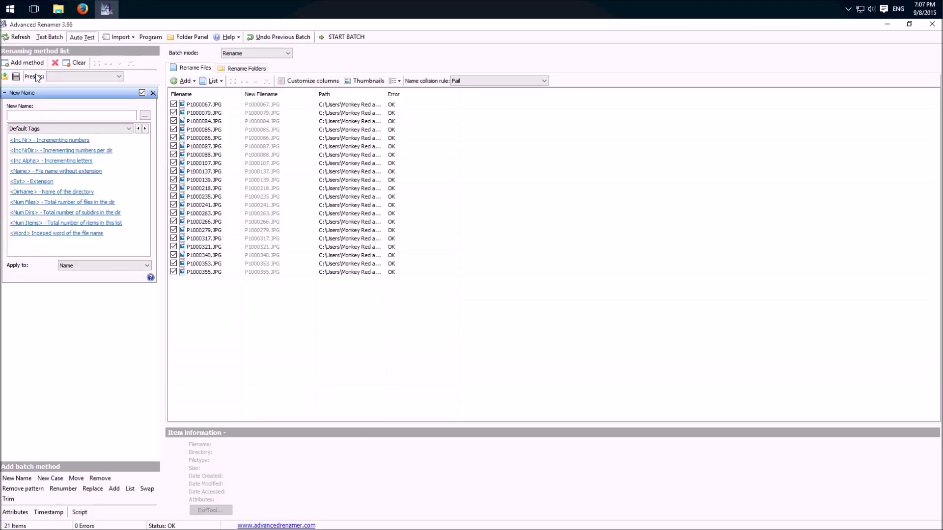
pyautogui.moveTo(63, 150)
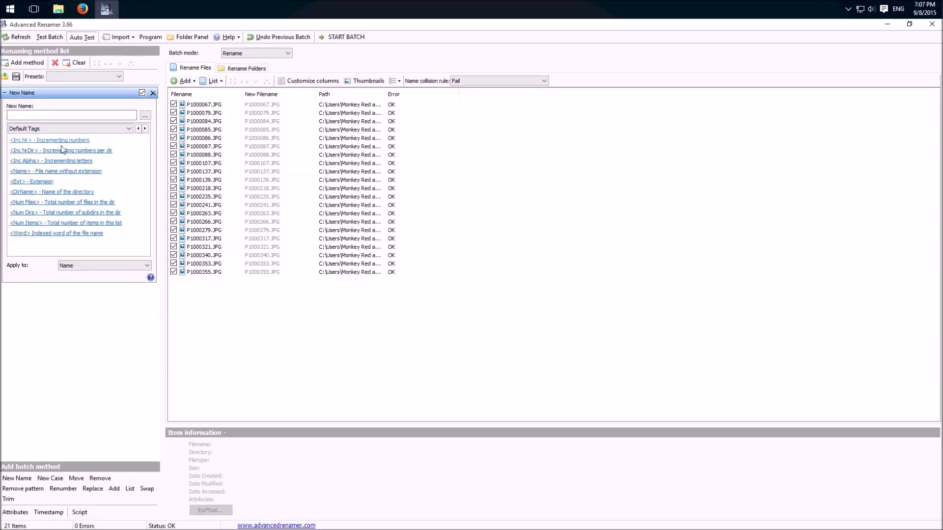
pyautogui.moveTo(60, 183)
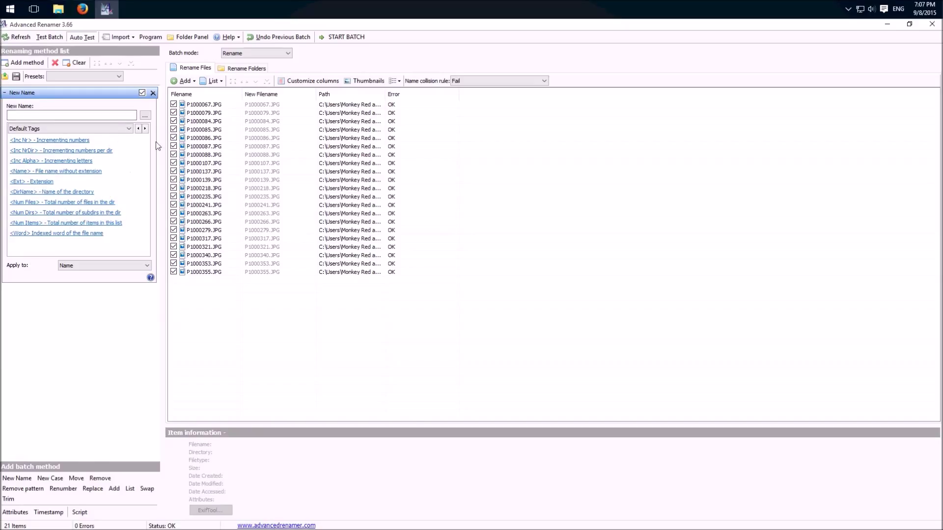
pyautogui.moveTo(153, 96)
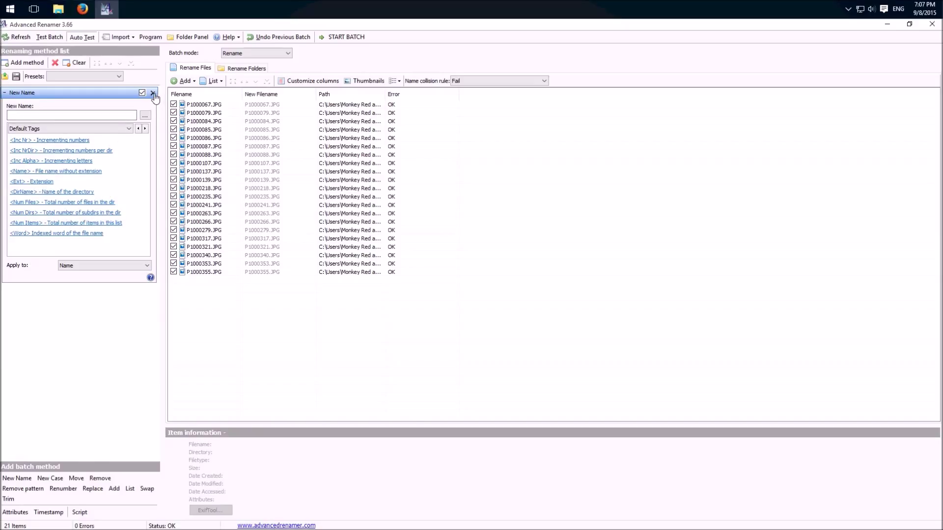
pyautogui.click(27, 62)
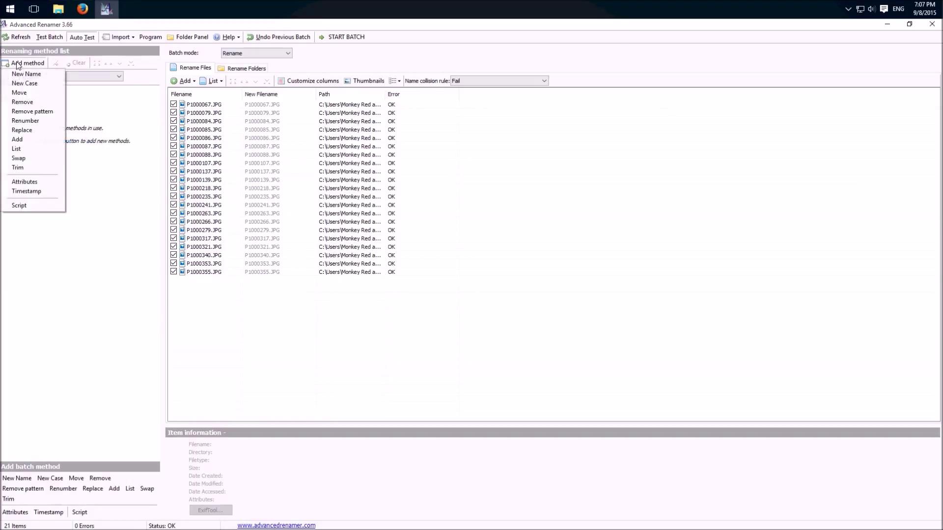
pyautogui.moveTo(22, 101)
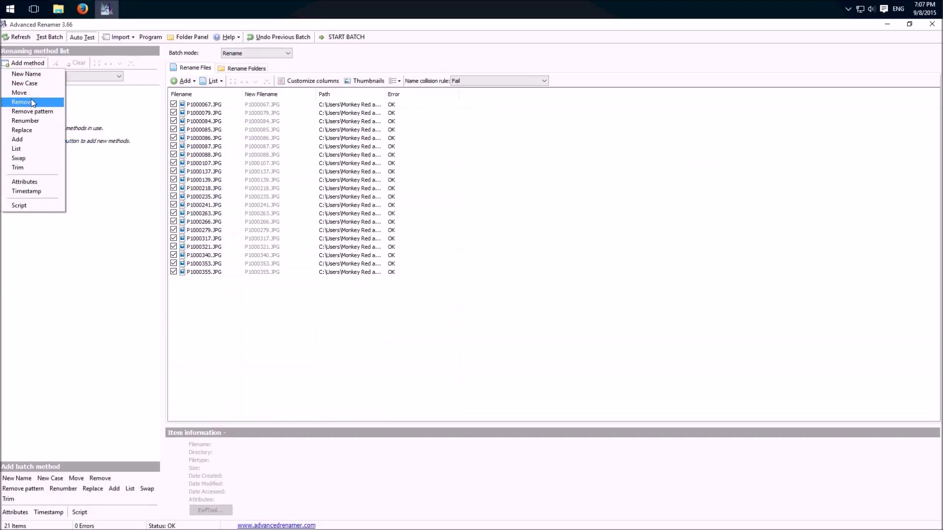
# Step: Add a Remove method, trying count 2, then settling on 1 character from position 1
pyautogui.click(21, 101)
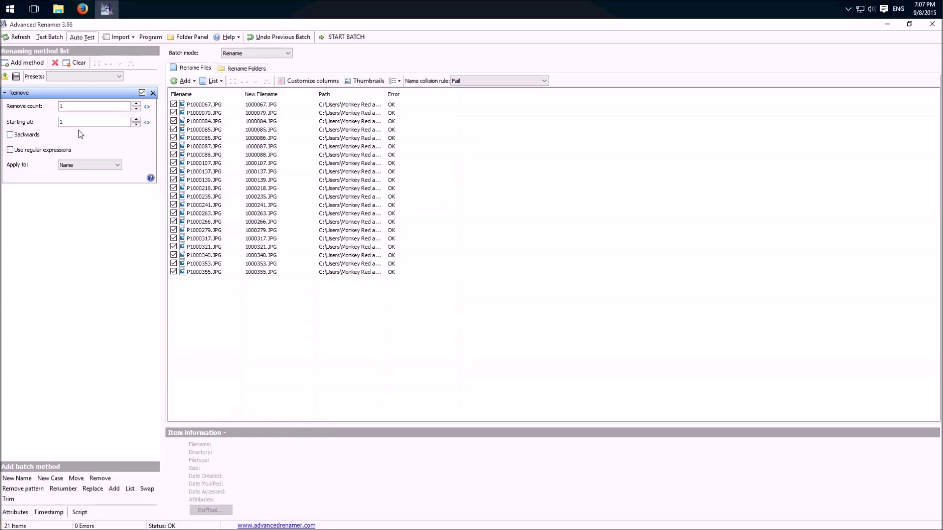
pyautogui.click(93, 106)
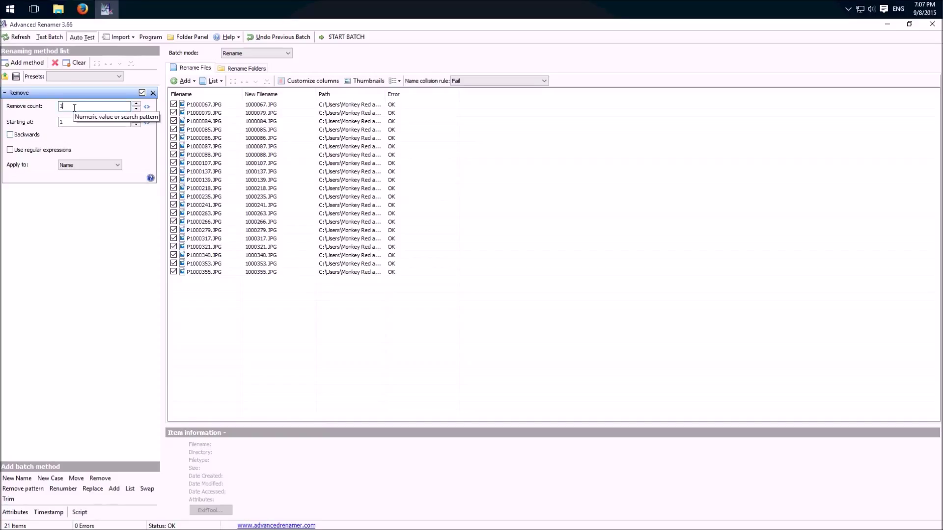
pyautogui.moveTo(78, 106)
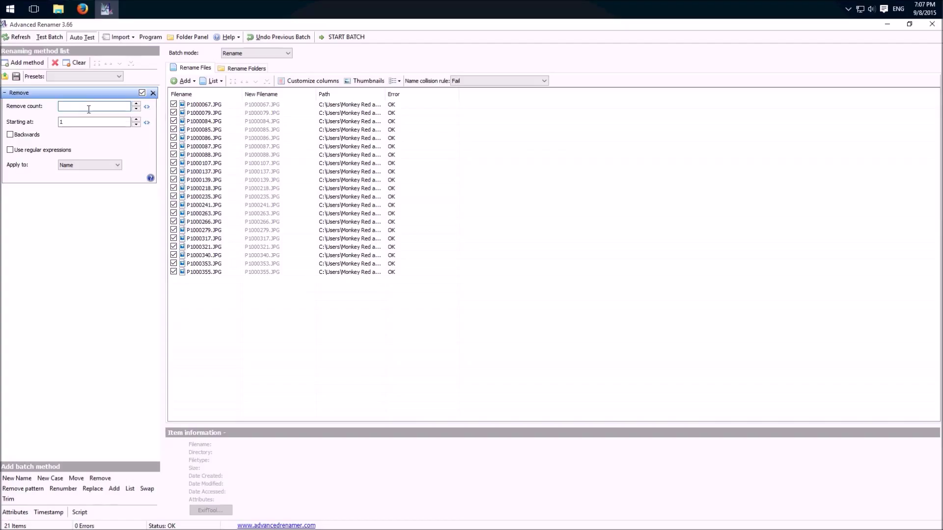
pyautogui.write('2')
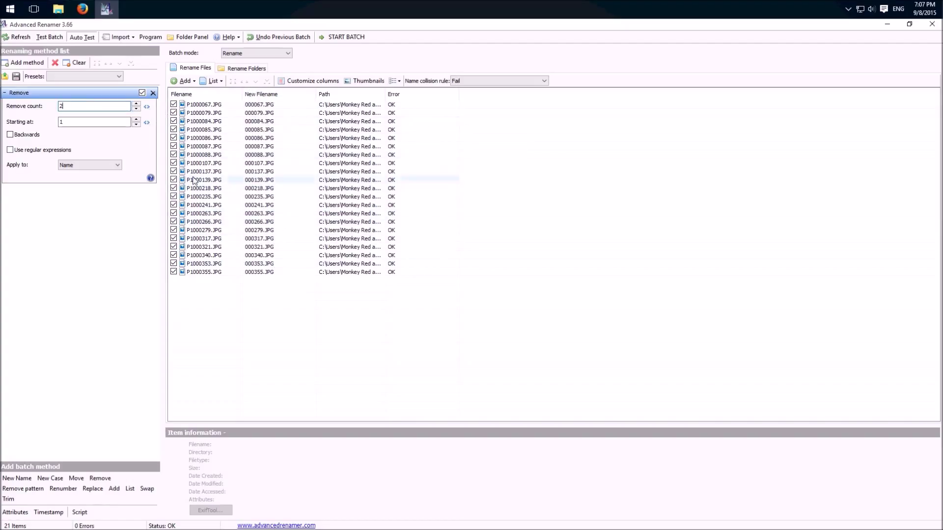
pyautogui.click(96, 121)
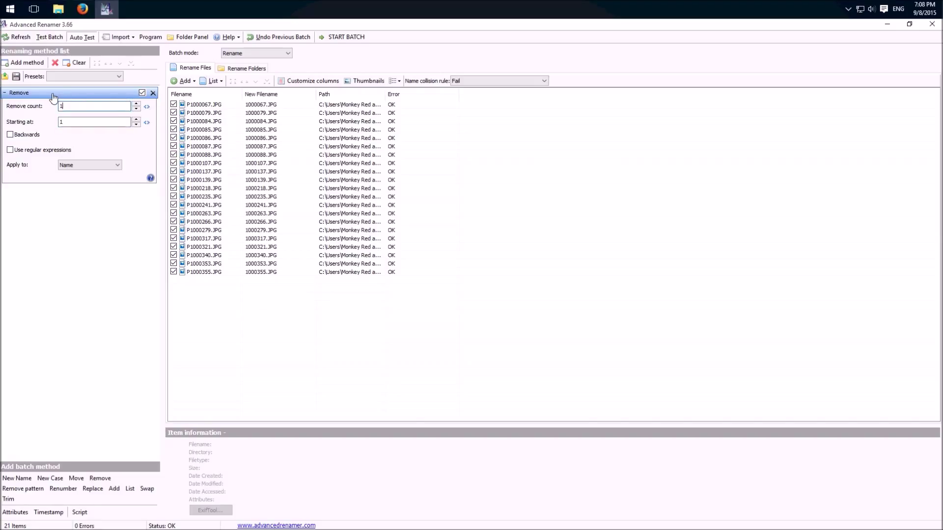
# Step: Add a Replace method that swaps '00' for 't'
pyautogui.click(25, 63)
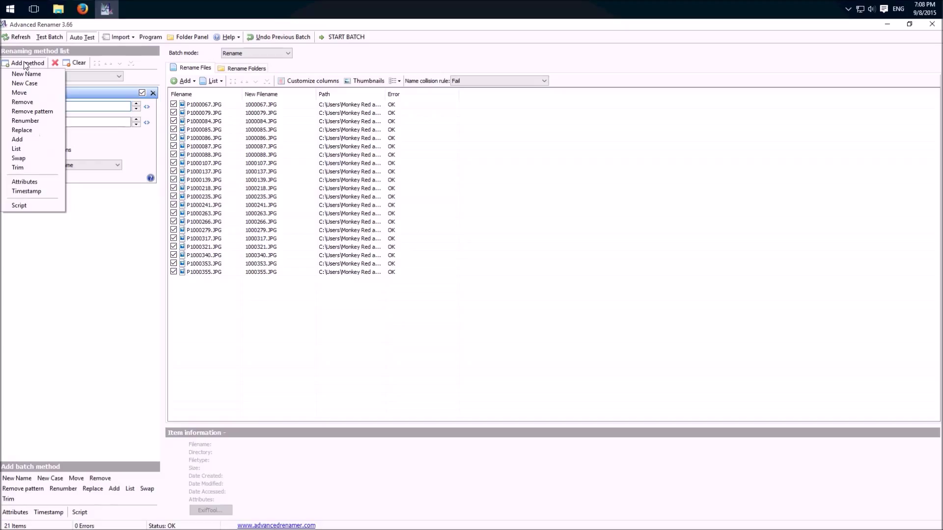
pyautogui.moveTo(22, 130)
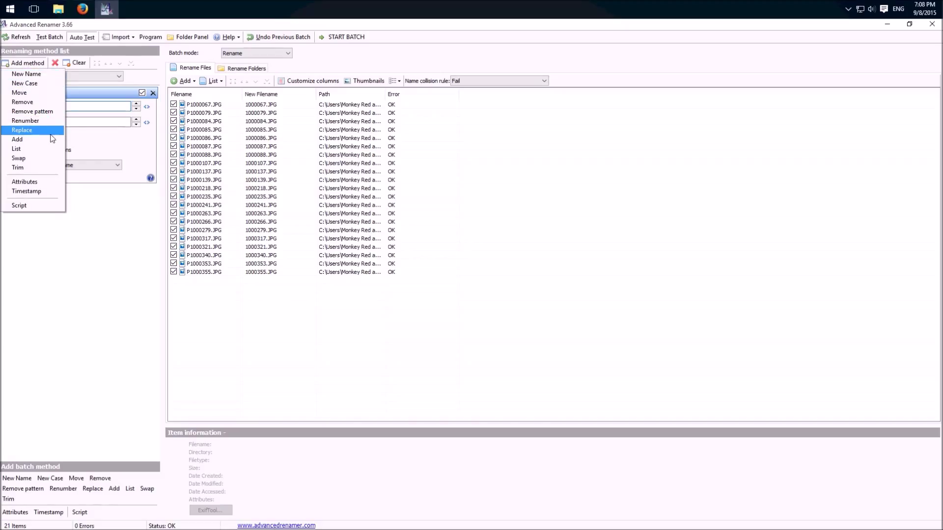
pyautogui.moveTo(37, 132)
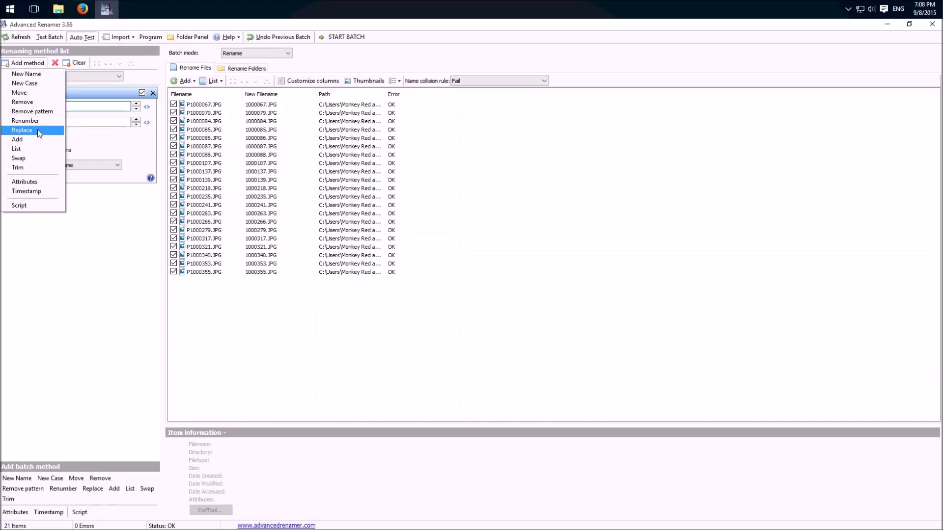
pyautogui.click(22, 129)
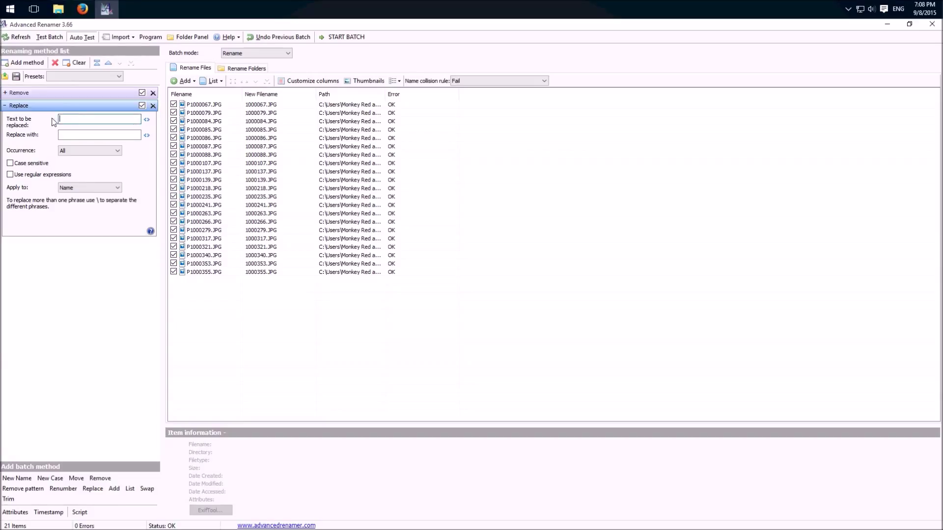
pyautogui.write('00')
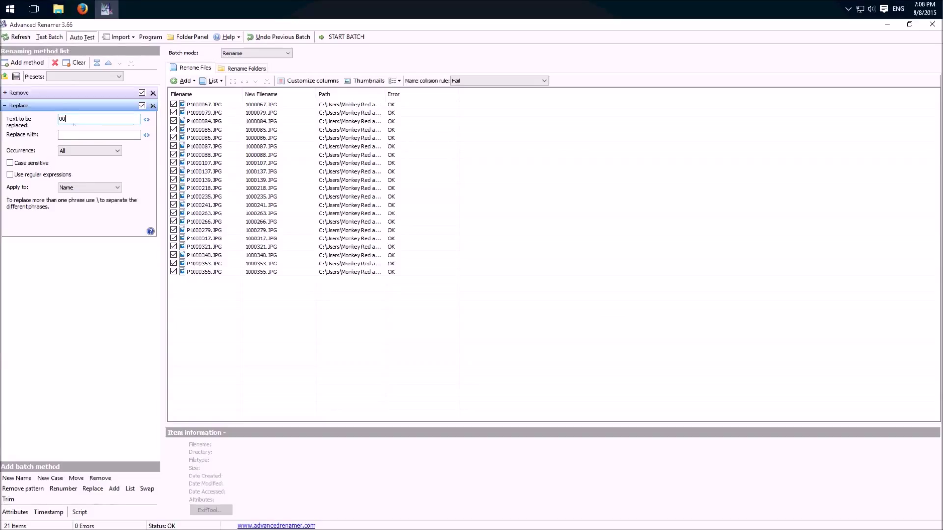
pyautogui.click(100, 134)
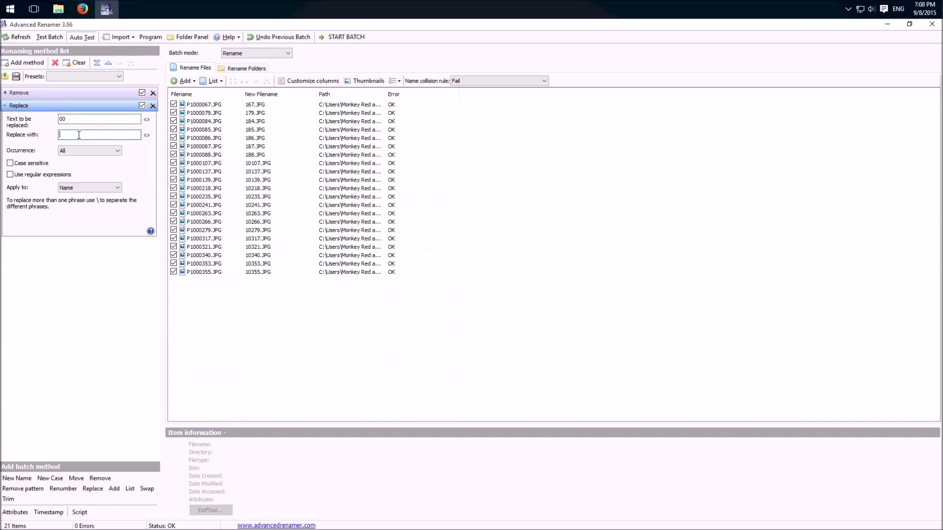
pyautogui.write('t')
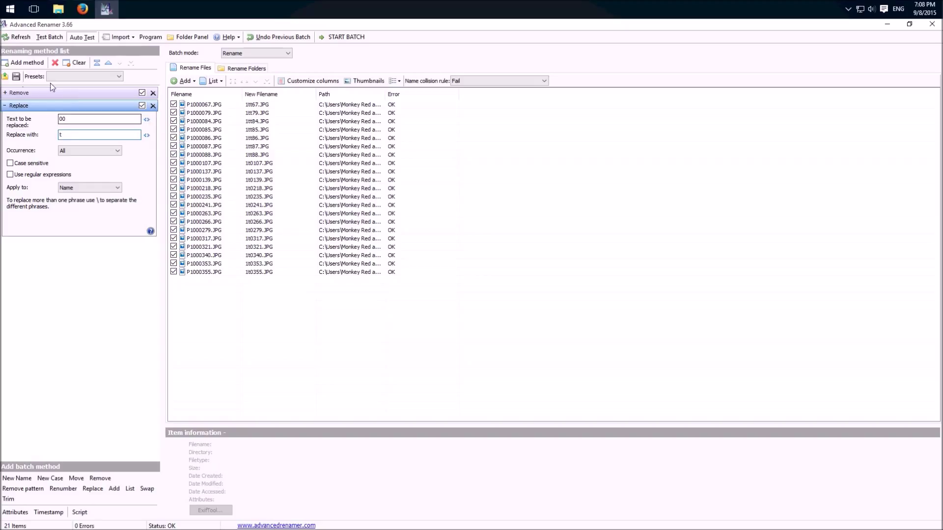
# Step: Add a Remove pattern method for '00' and run the batch, producing names like 1tt67.JPG
pyautogui.click(26, 63)
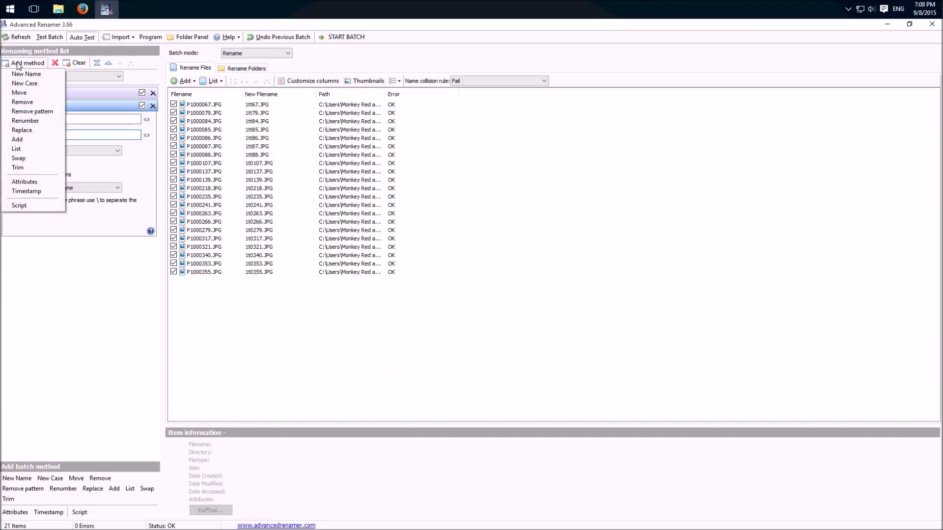
pyautogui.moveTo(33, 112)
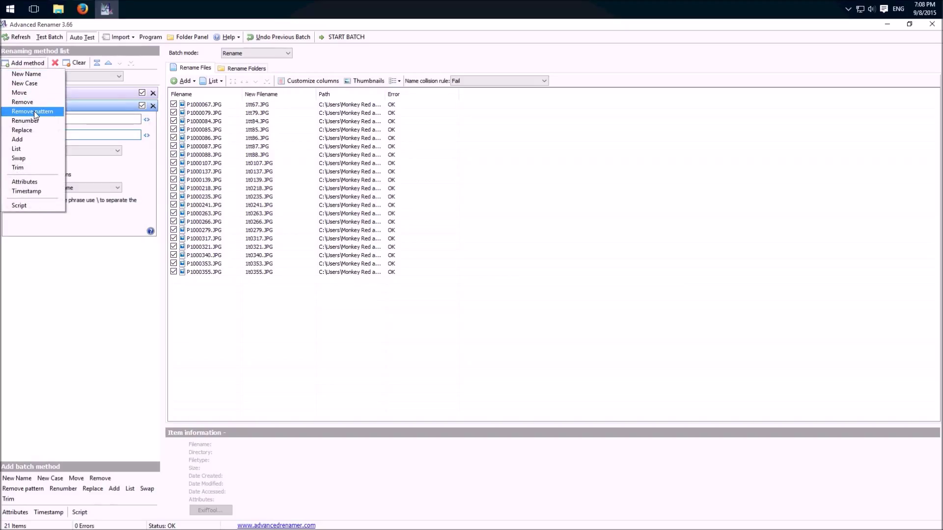
pyautogui.click(32, 111)
pyautogui.write('00')
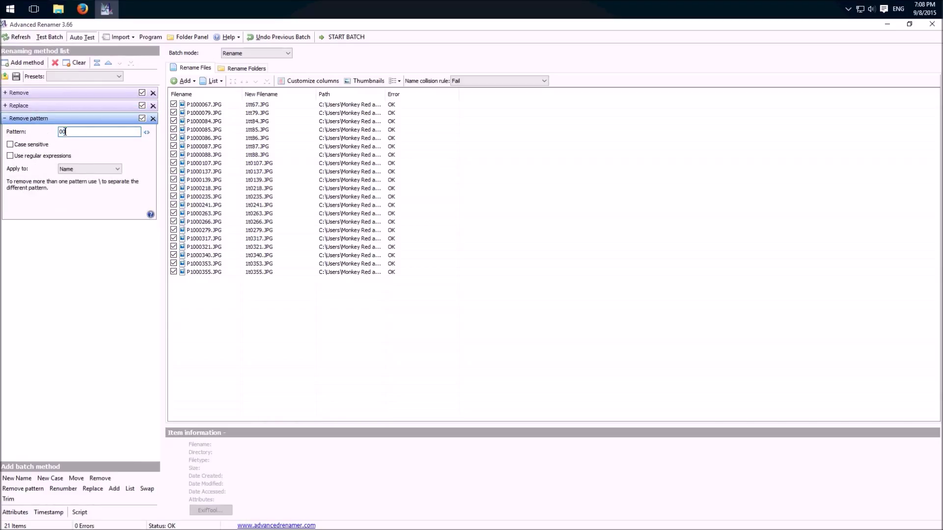
pyautogui.click(26, 63)
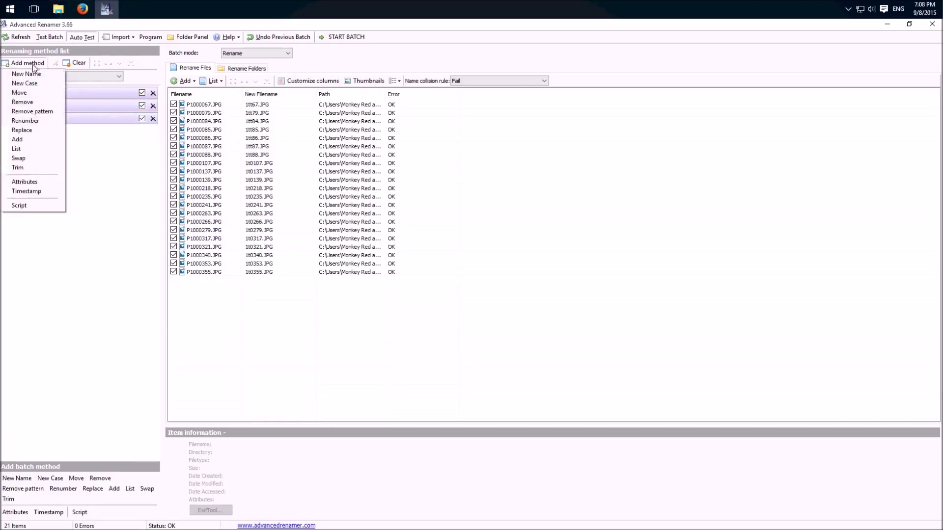
pyautogui.moveTo(18, 139)
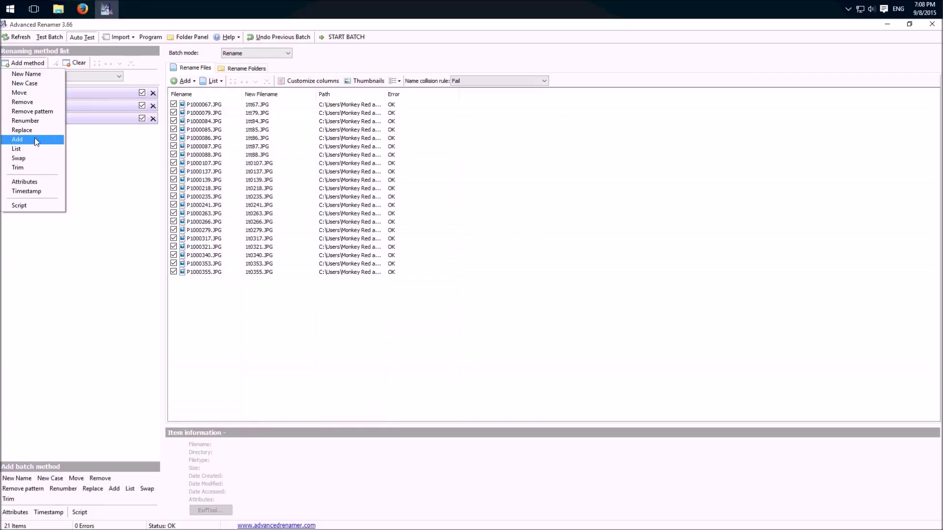
pyautogui.moveTo(37, 167)
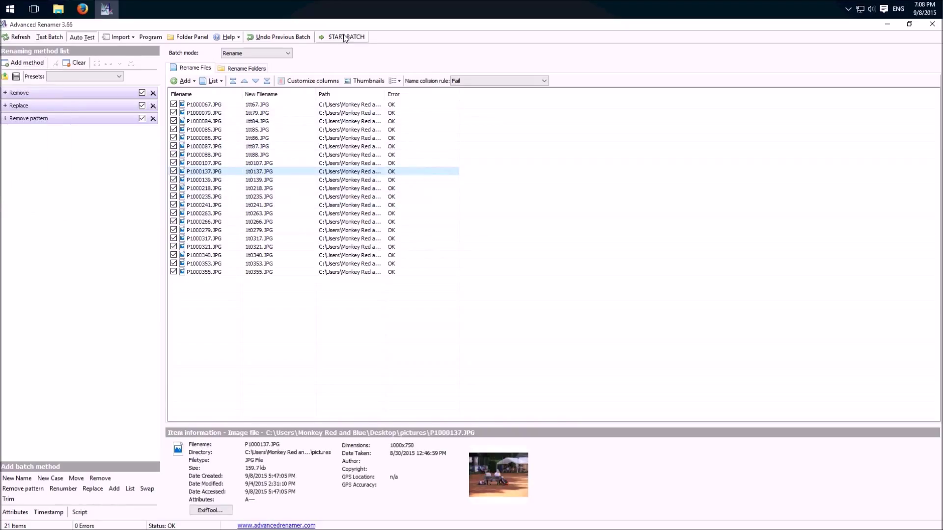
pyautogui.moveTo(345, 36)
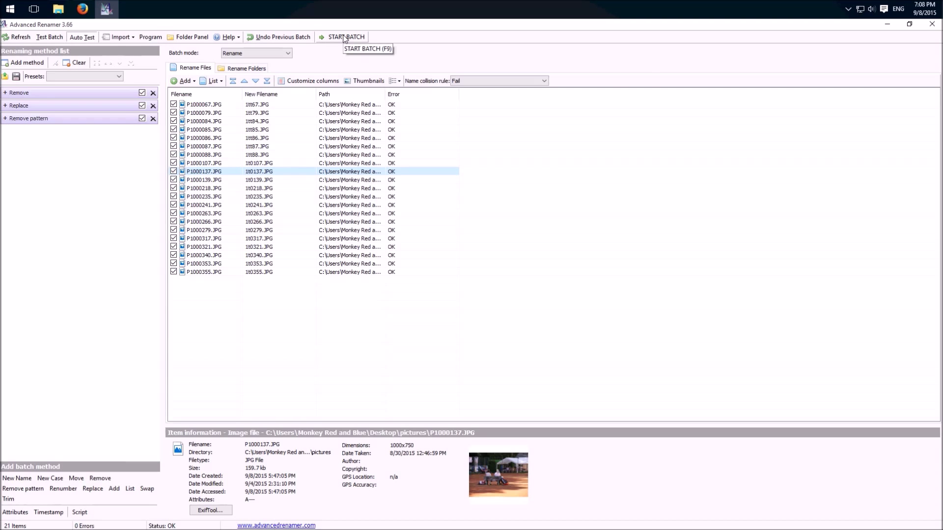
pyautogui.click(345, 37)
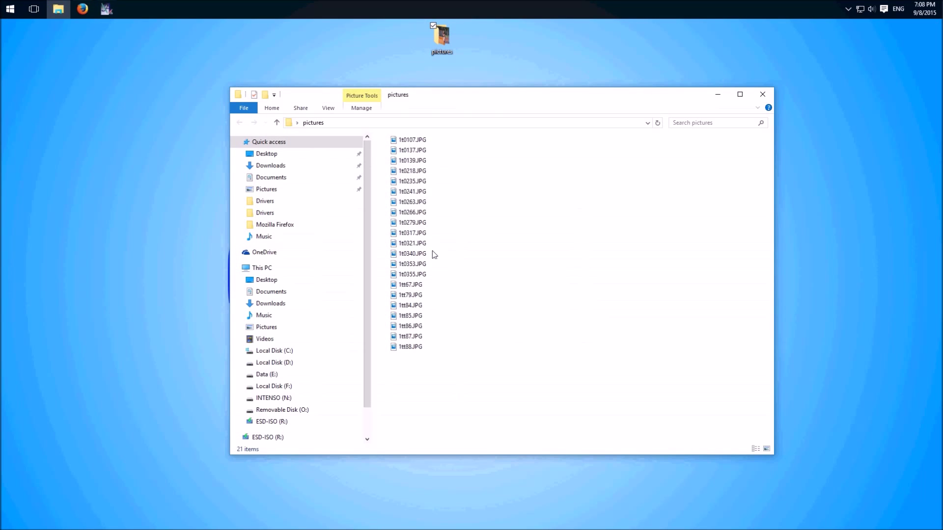
pyautogui.moveTo(607, 177)
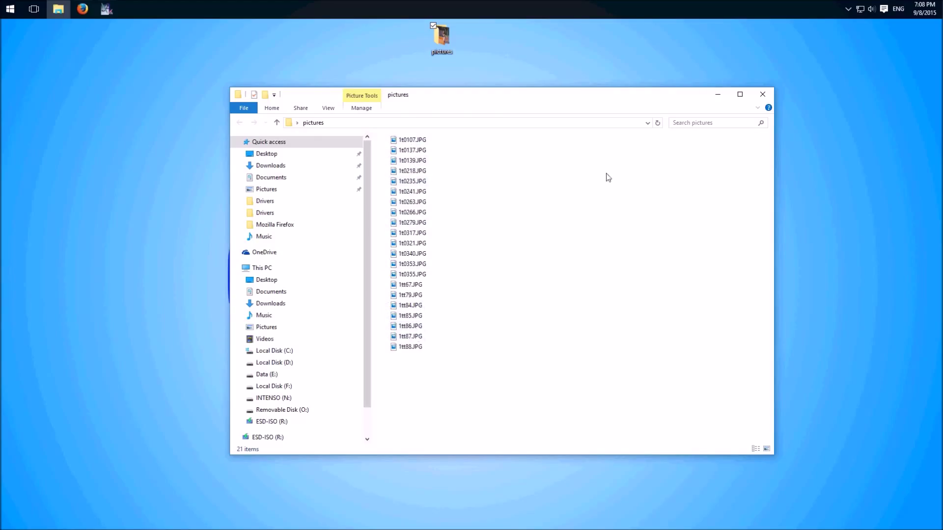